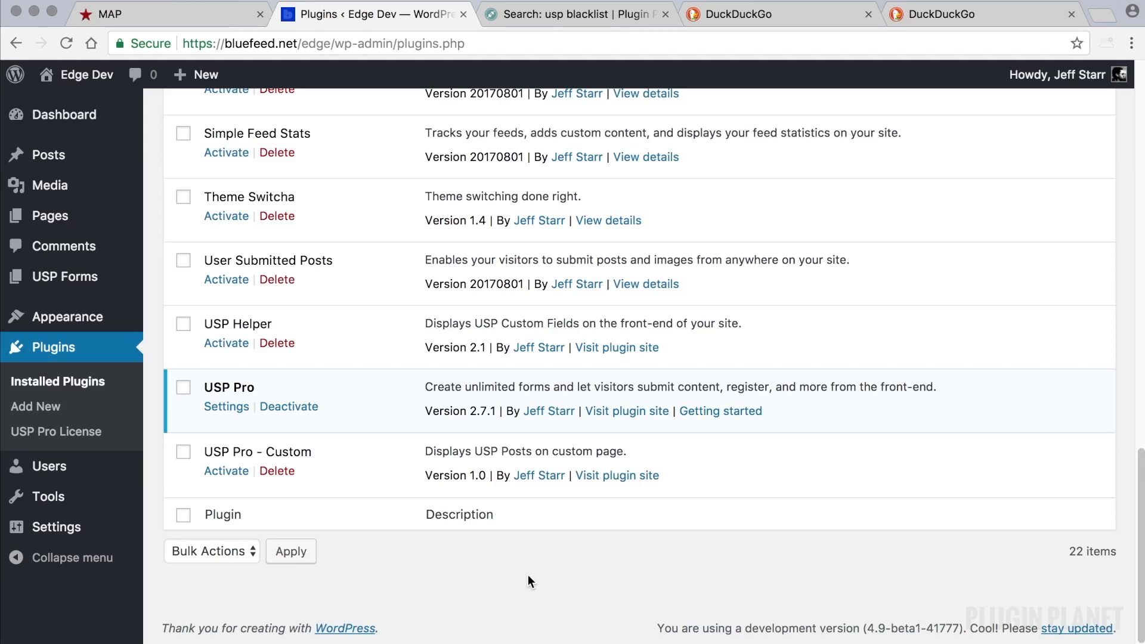
{"action": "mouse_move", "coordinate": [529, 577]}
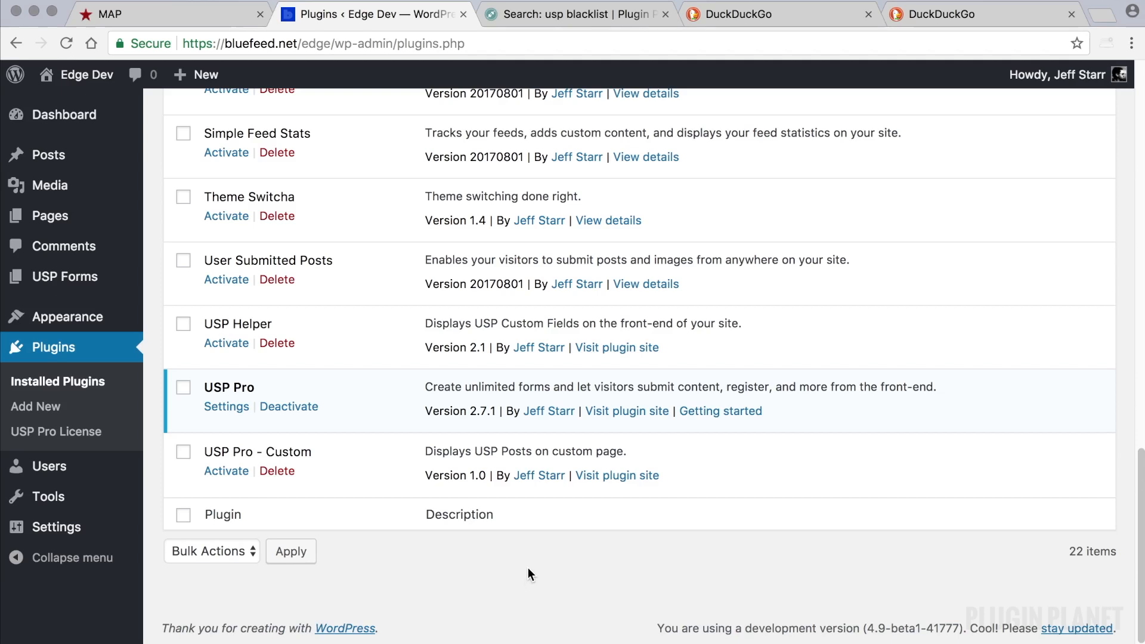
{"action": "mouse_move", "coordinate": [534, 564]}
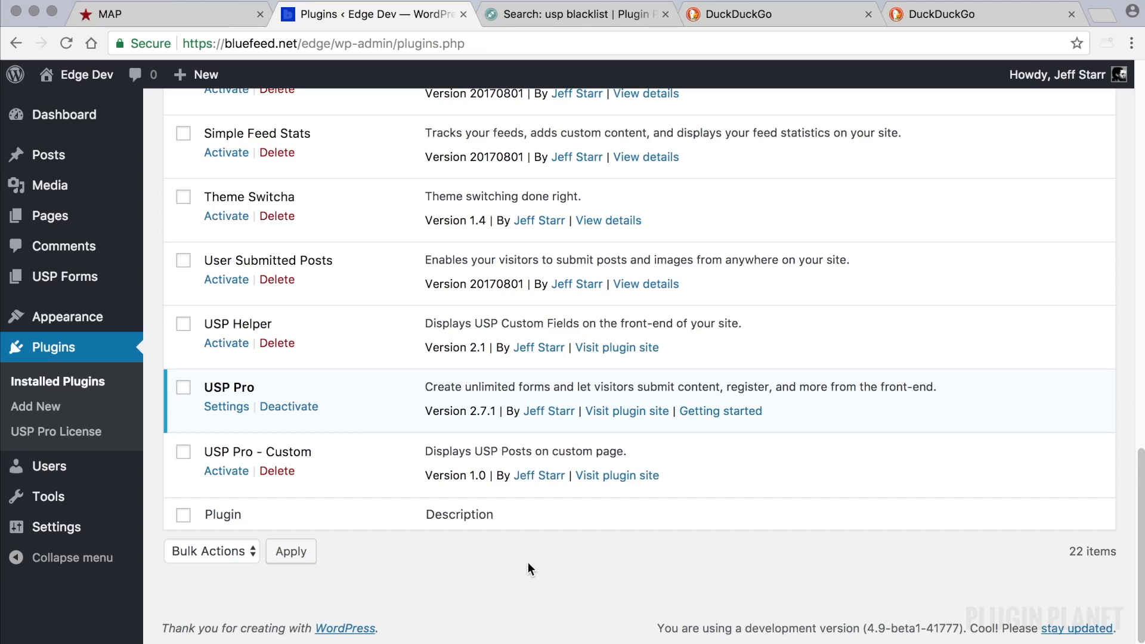
{"action": "mouse_move", "coordinate": [534, 570]}
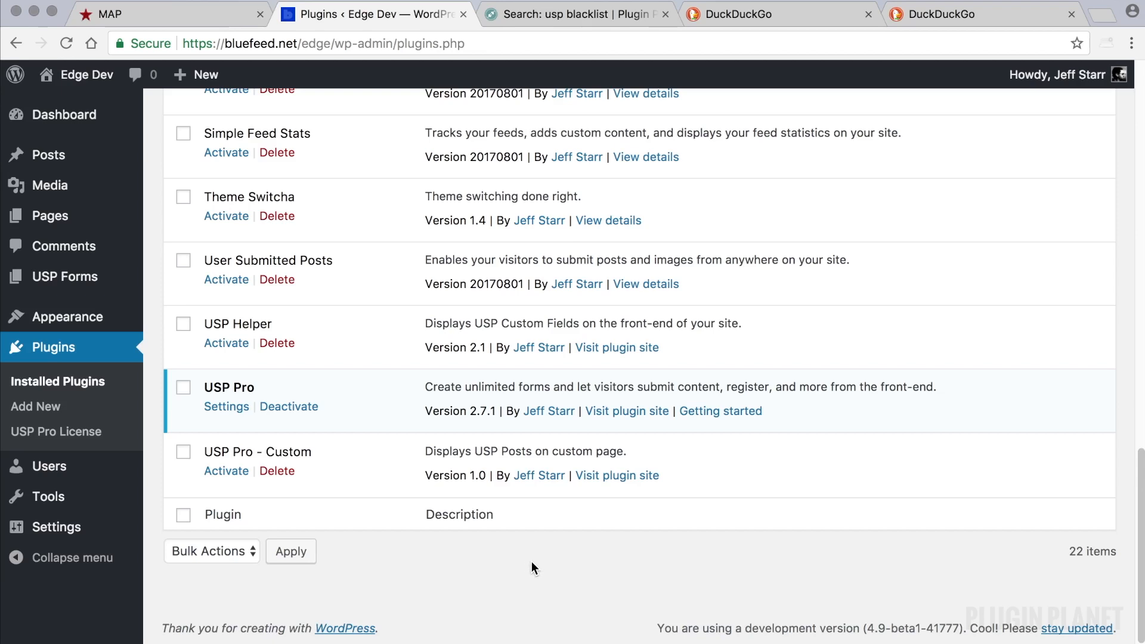
- Reach the empty Content Filter field in USP Pro's Advanced settings
{"action": "double_click", "coordinate": [229, 387]}
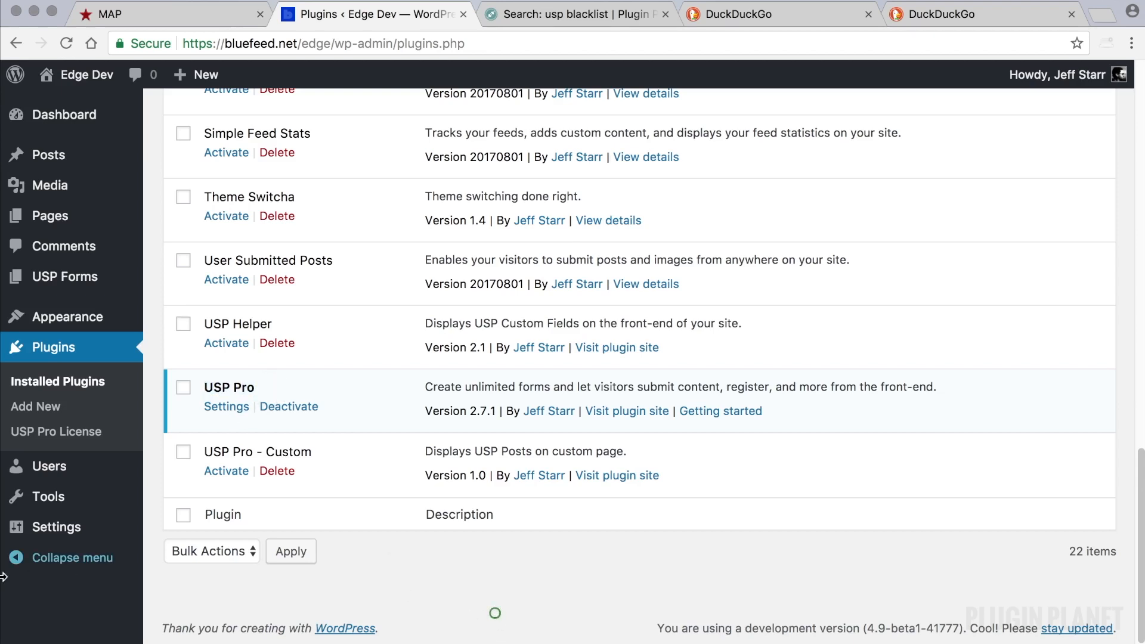
{"action": "mouse_move", "coordinate": [56, 526]}
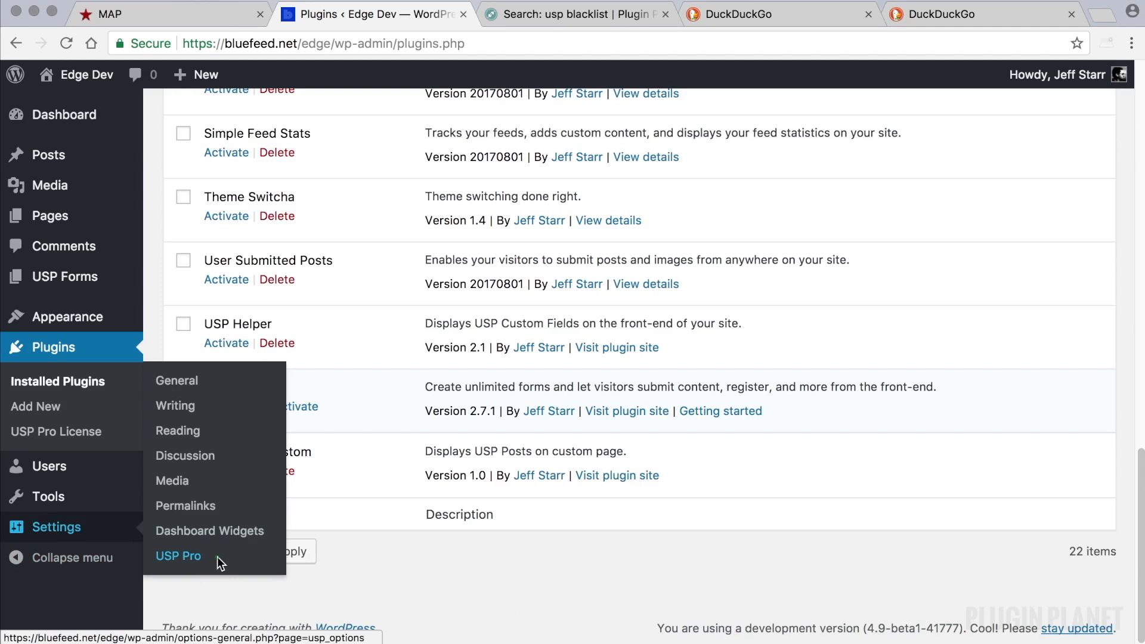
{"action": "left_click", "coordinate": [177, 556]}
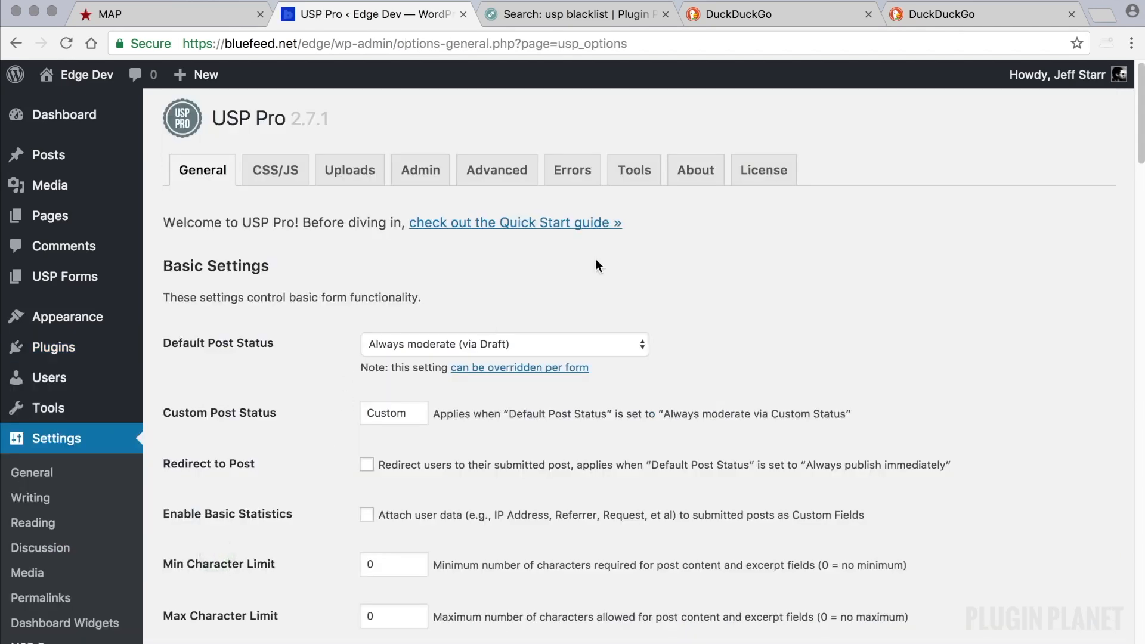
{"action": "left_click", "coordinate": [496, 170]}
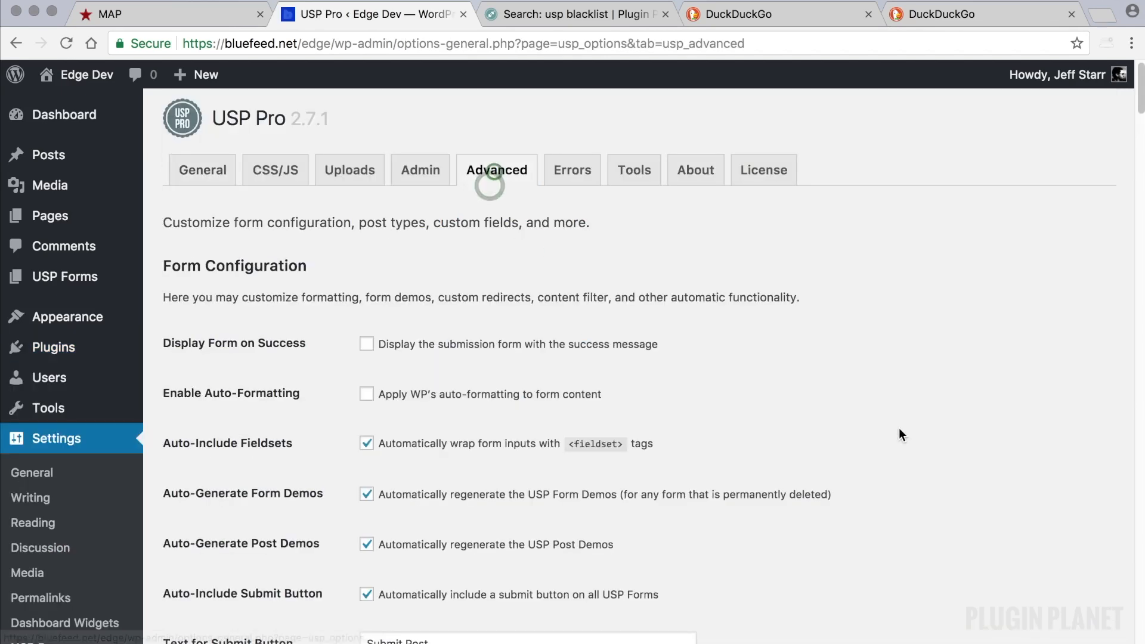
{"action": "scroll", "scroll_direction": "down", "scroll_amount": 3}
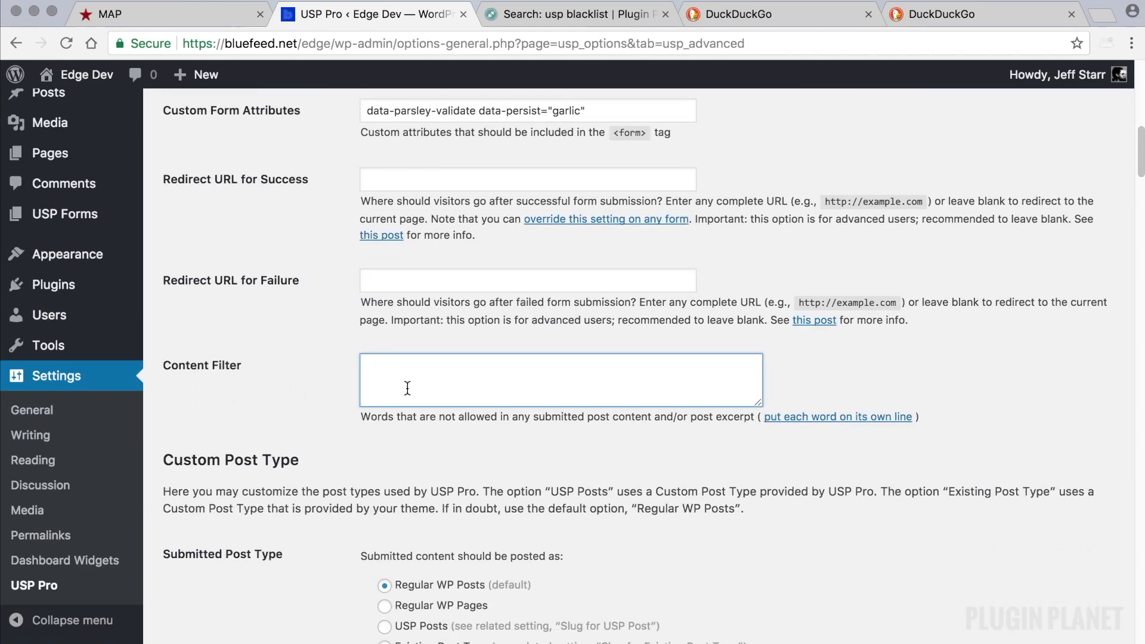
{"action": "left_click", "coordinate": [560, 380]}
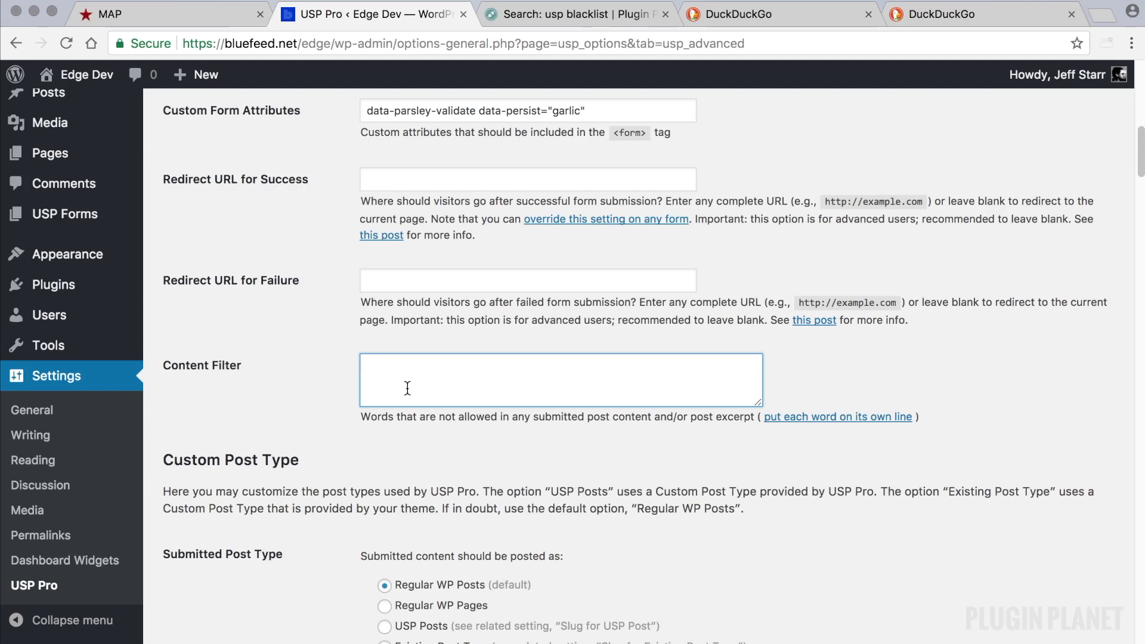
- Enter dirt, spam and scum on separate lines as the Content Filter's banned words
{"action": "type", "text": "dirt"}
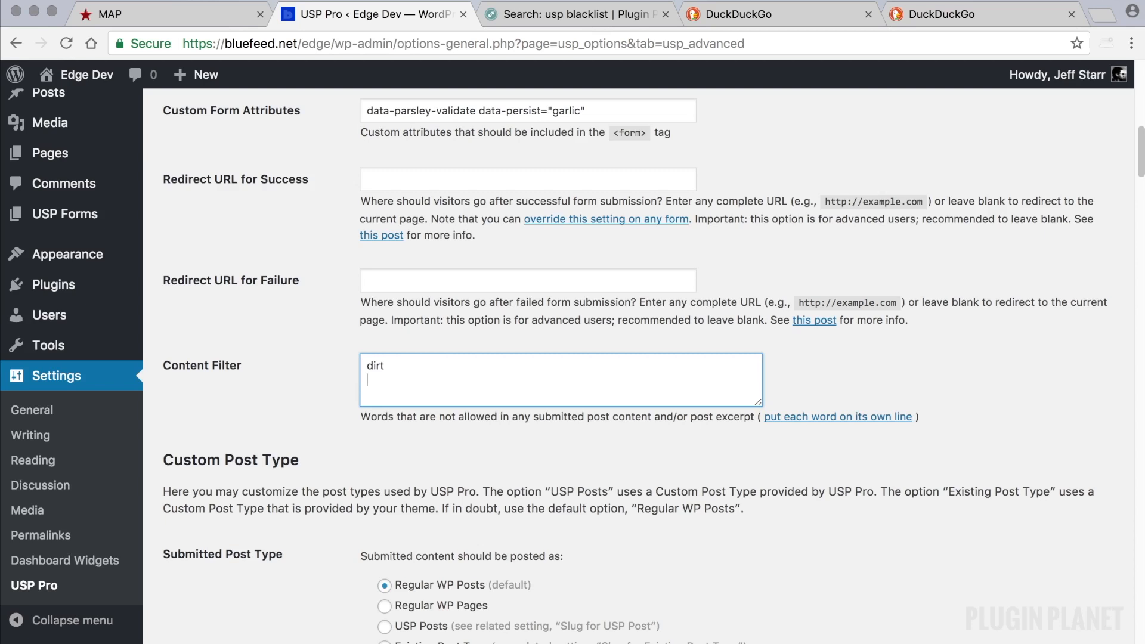
{"action": "type", "text": "spam"}
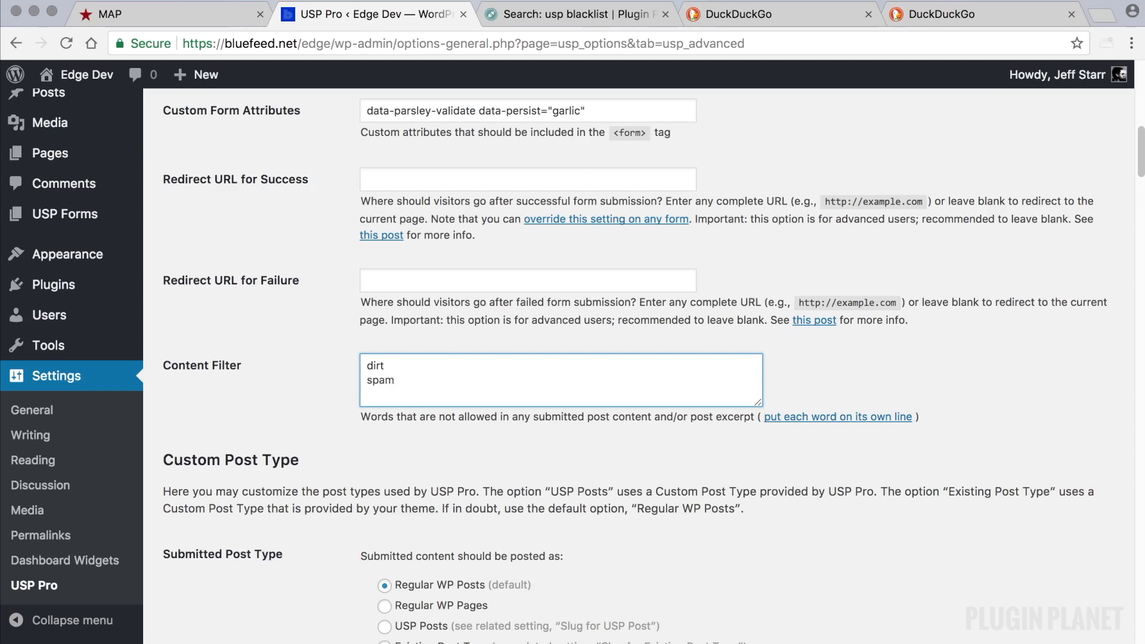
{"action": "type", "text": "scum"}
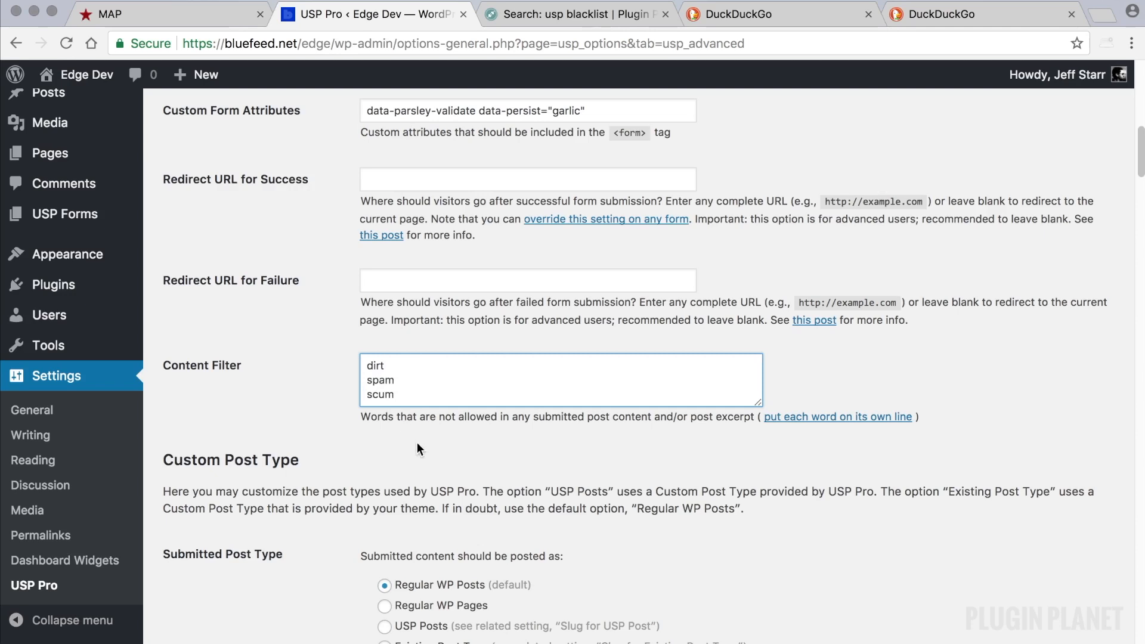
{"action": "left_click", "coordinate": [392, 372]}
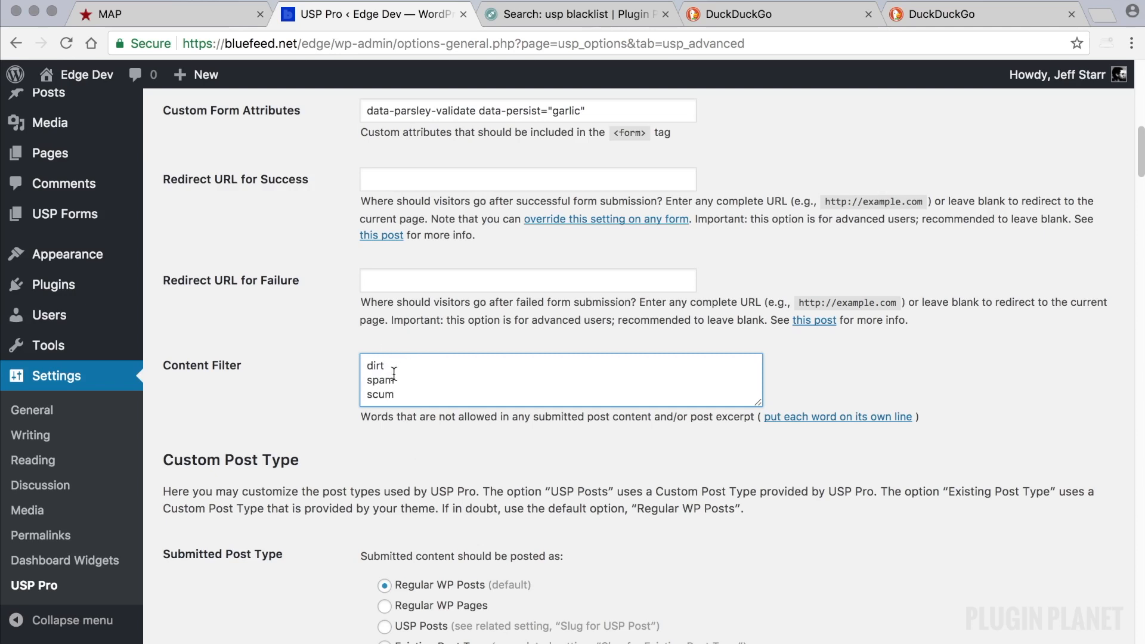
{"action": "mouse_move", "coordinate": [417, 456]}
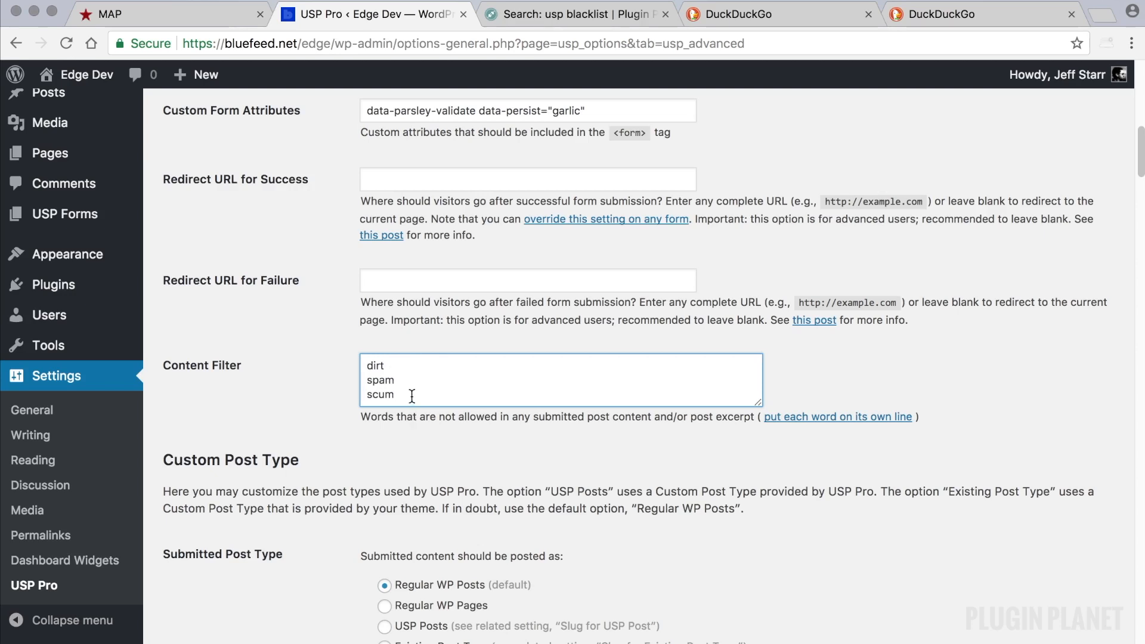
{"action": "mouse_move", "coordinate": [416, 449]}
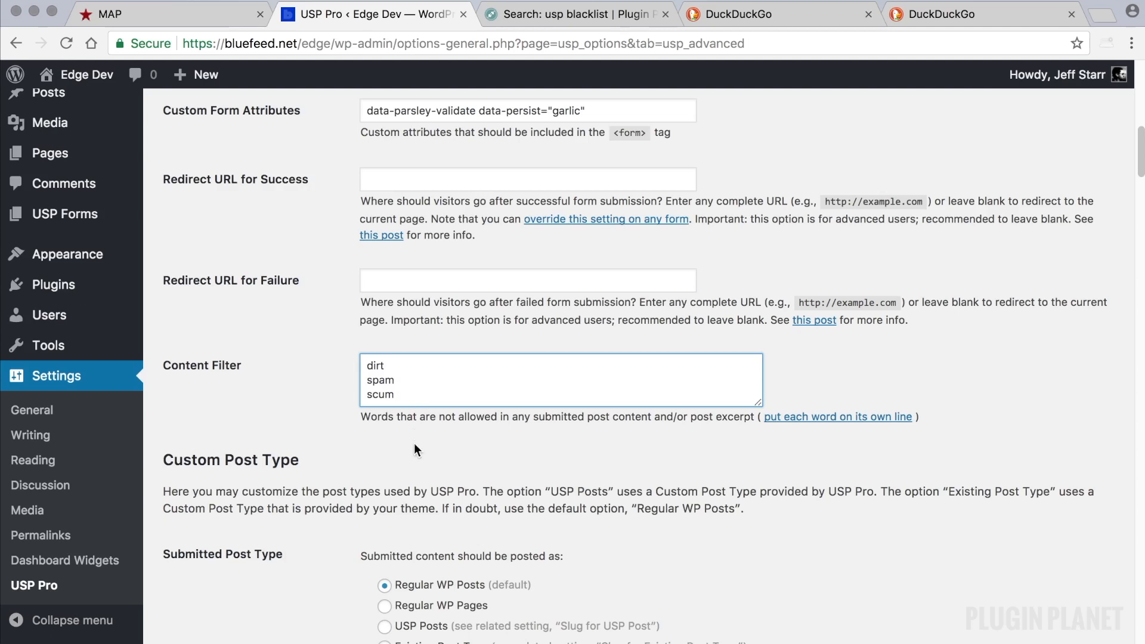
{"action": "scroll", "scroll_direction": "down", "scroll_amount": 3}
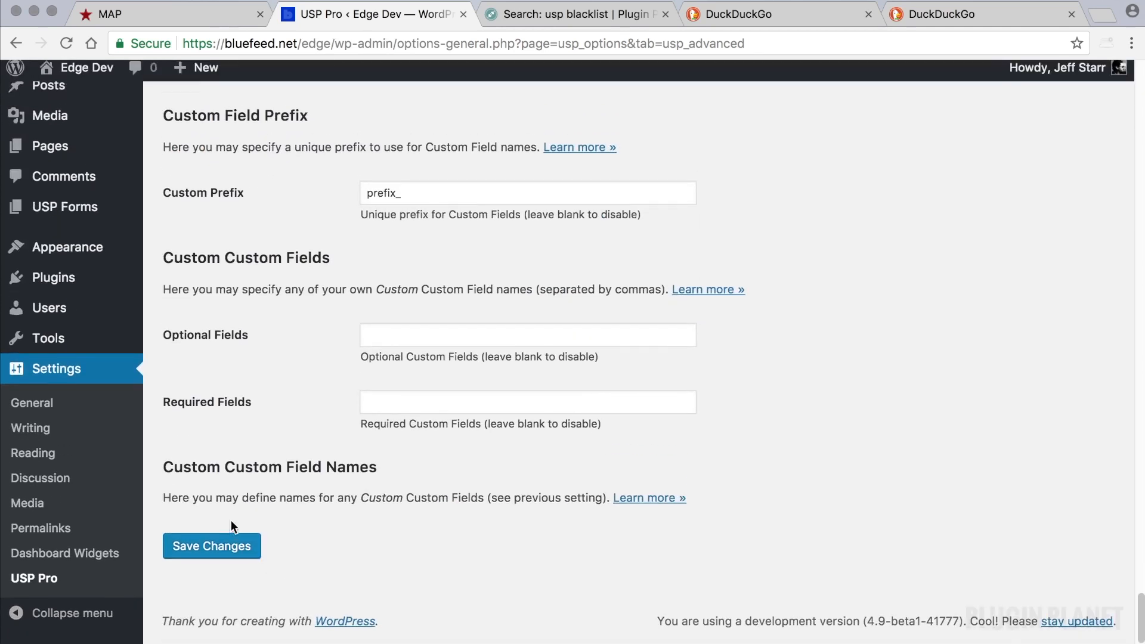
- Save the banned words, then open the Blacklist Terms Demo form and view its public page
{"action": "left_click", "coordinate": [211, 545]}
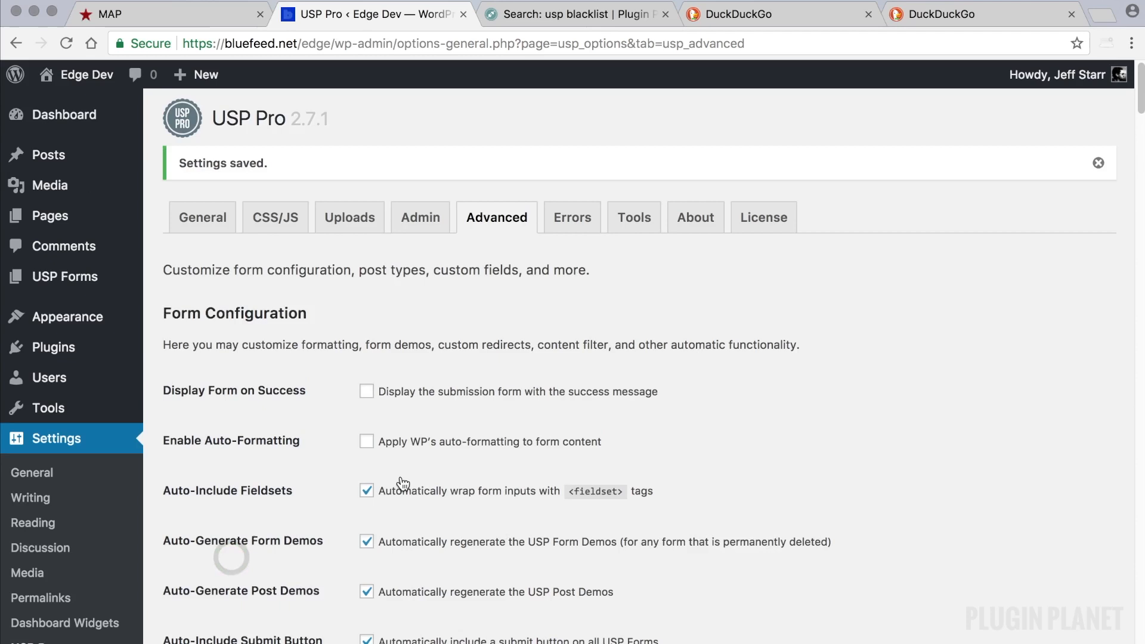
{"action": "left_click", "coordinate": [64, 276]}
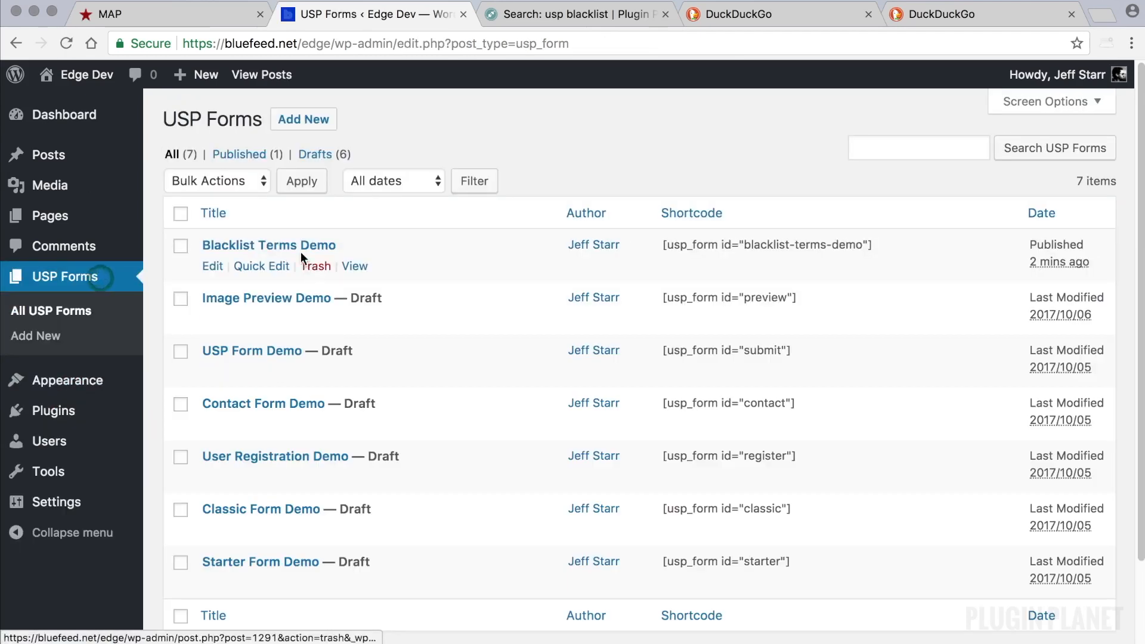
{"action": "left_click", "coordinate": [269, 244]}
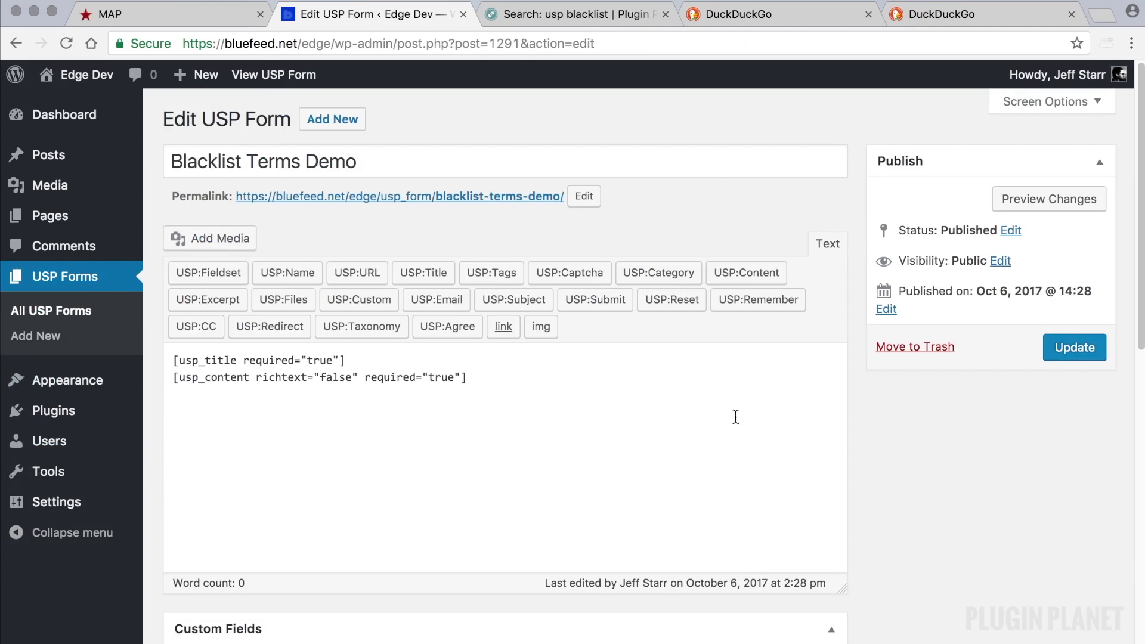
{"action": "left_click", "coordinate": [1073, 347]}
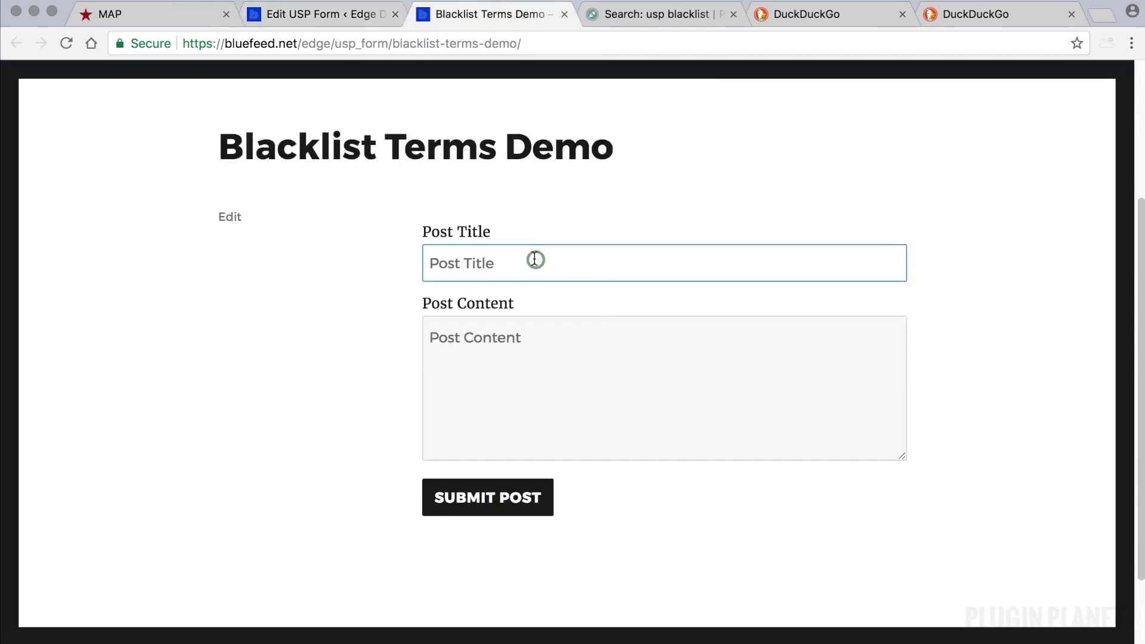
- Submit 'Test Post' with content 'I don't like dirt, spam, or scum!' and get it rejected
{"action": "type", "text": "Test Post"}
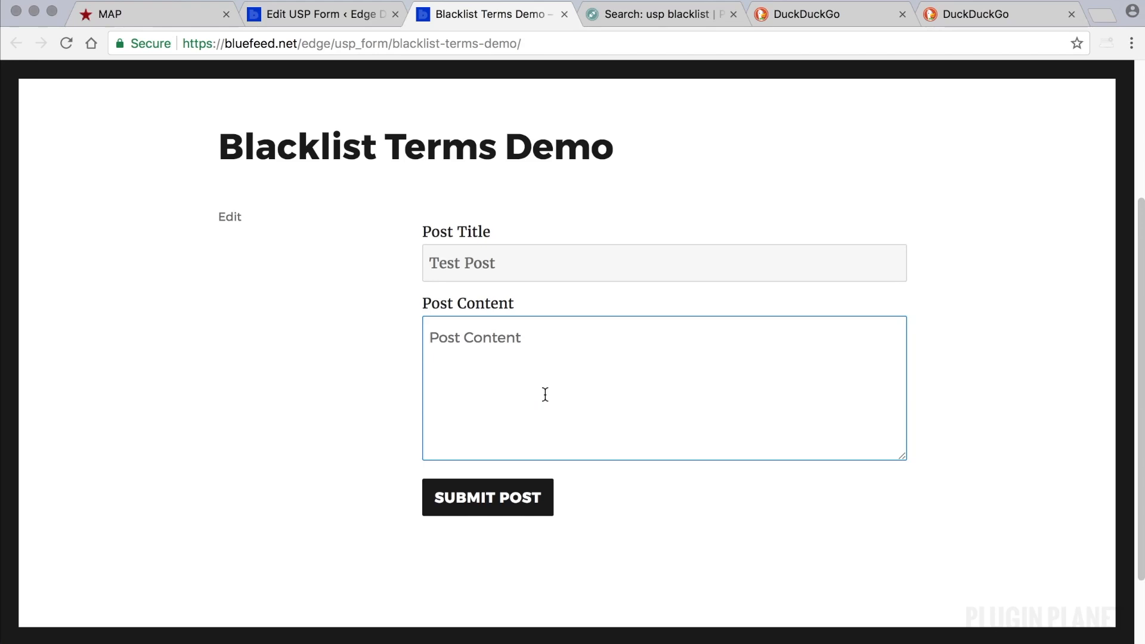
{"action": "type", "text": "I don'"}
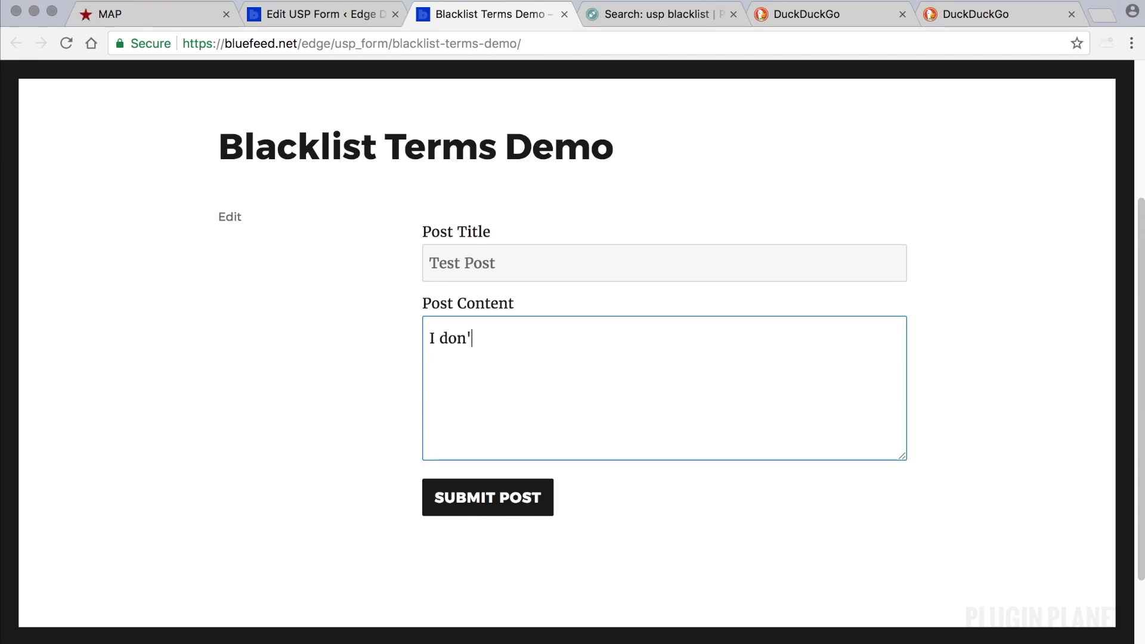
{"action": "type", "text": "t like d"}
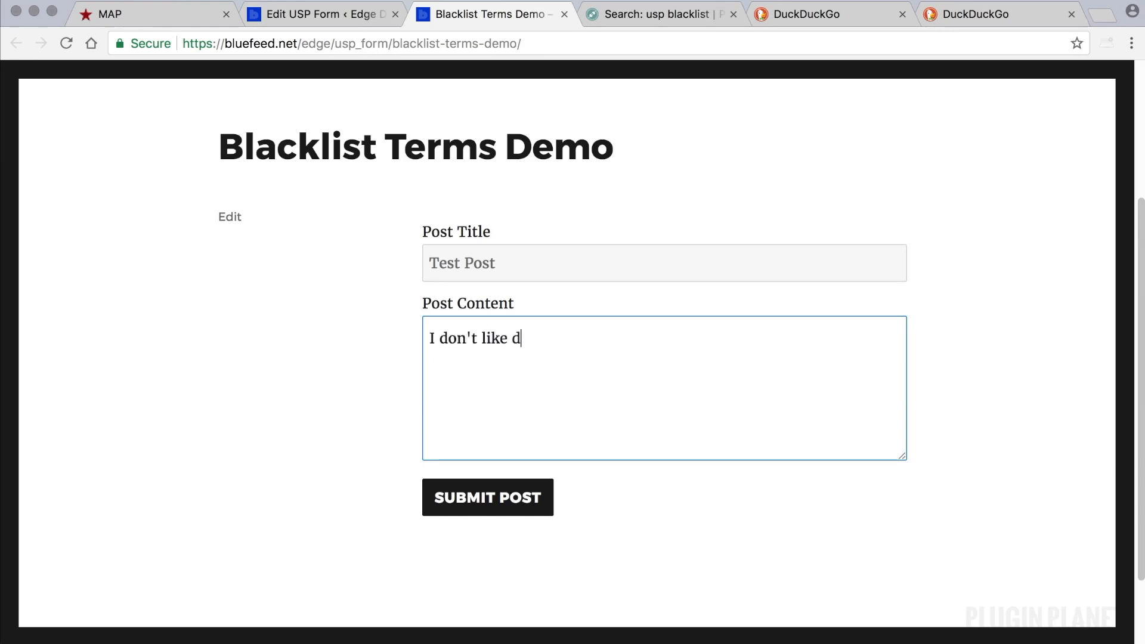
{"action": "type", "text": "irt, spam"}
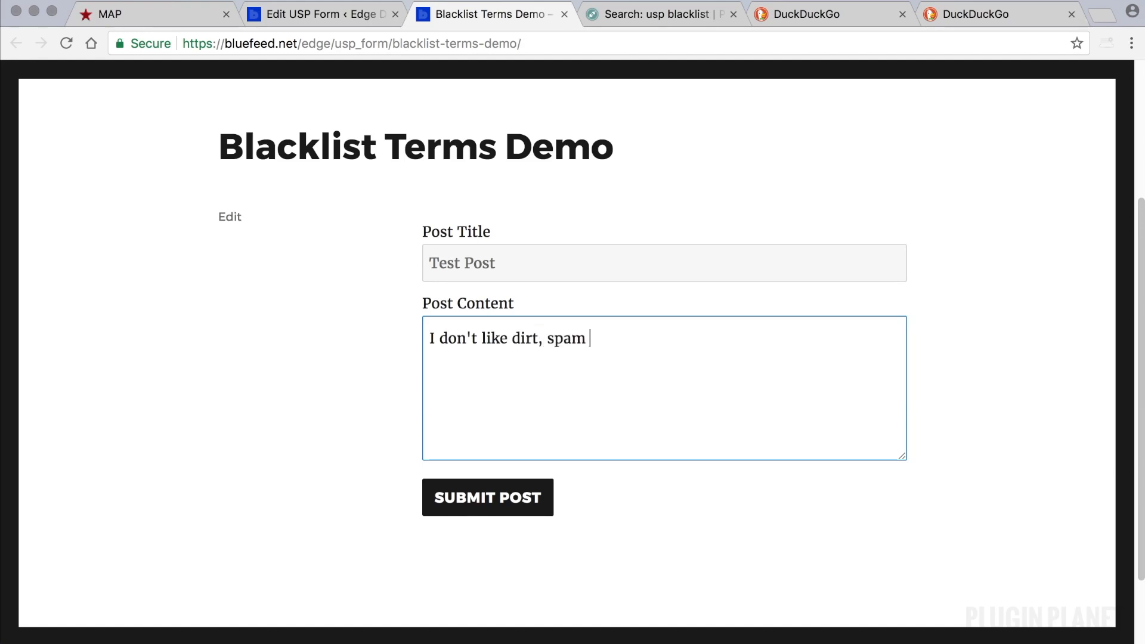
{"action": "type", "text": ", or sc"}
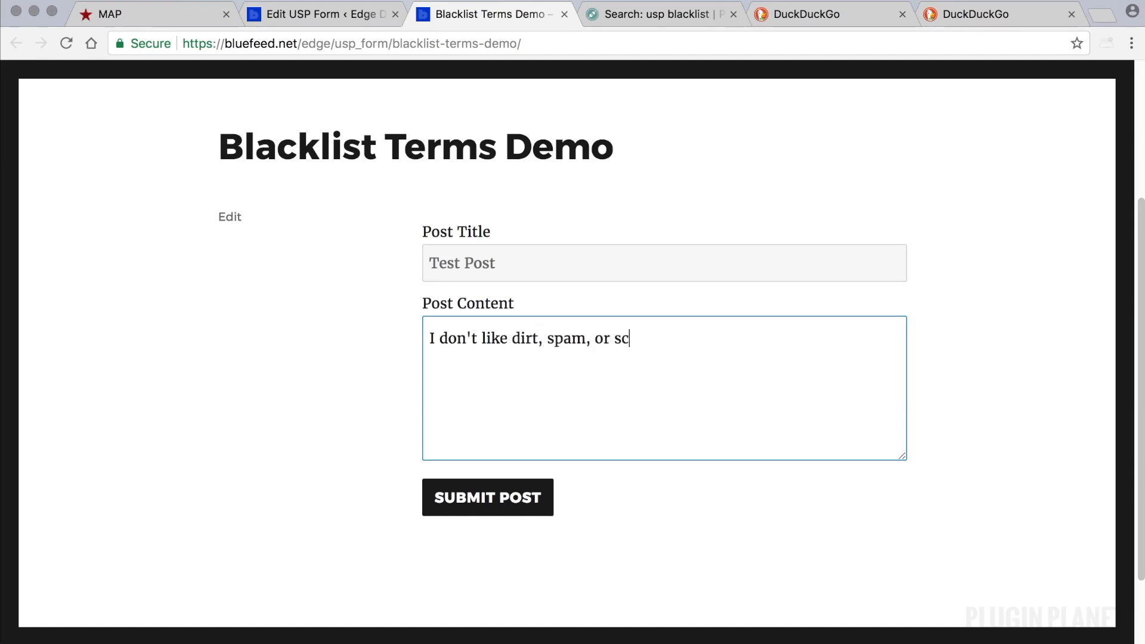
{"action": "type", "text": "um!"}
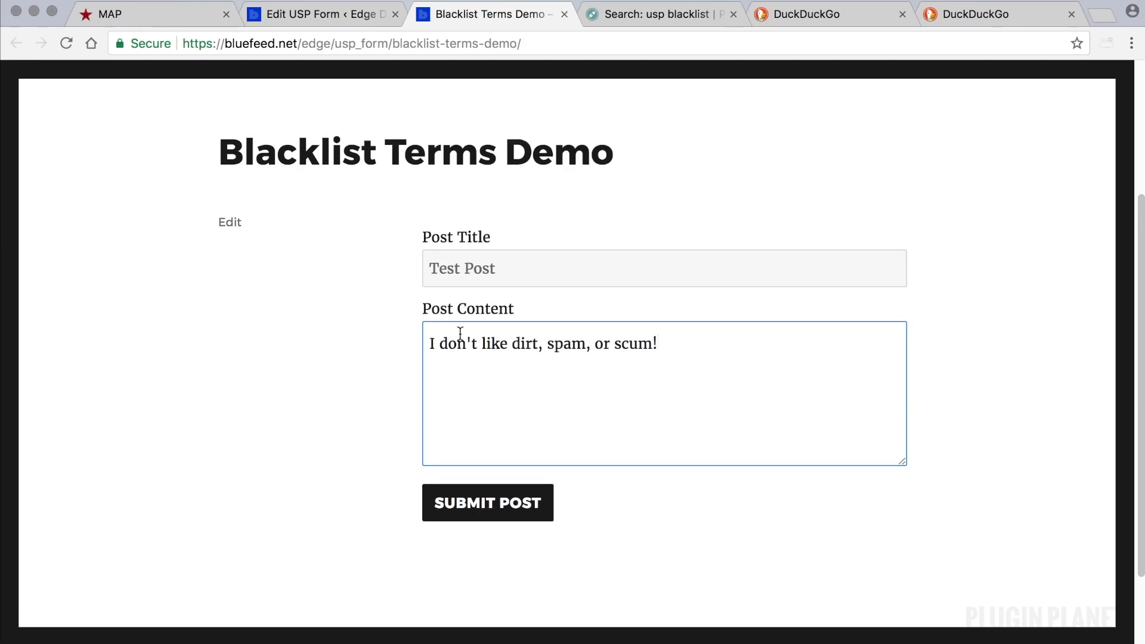
{"action": "mouse_move", "coordinate": [523, 354]}
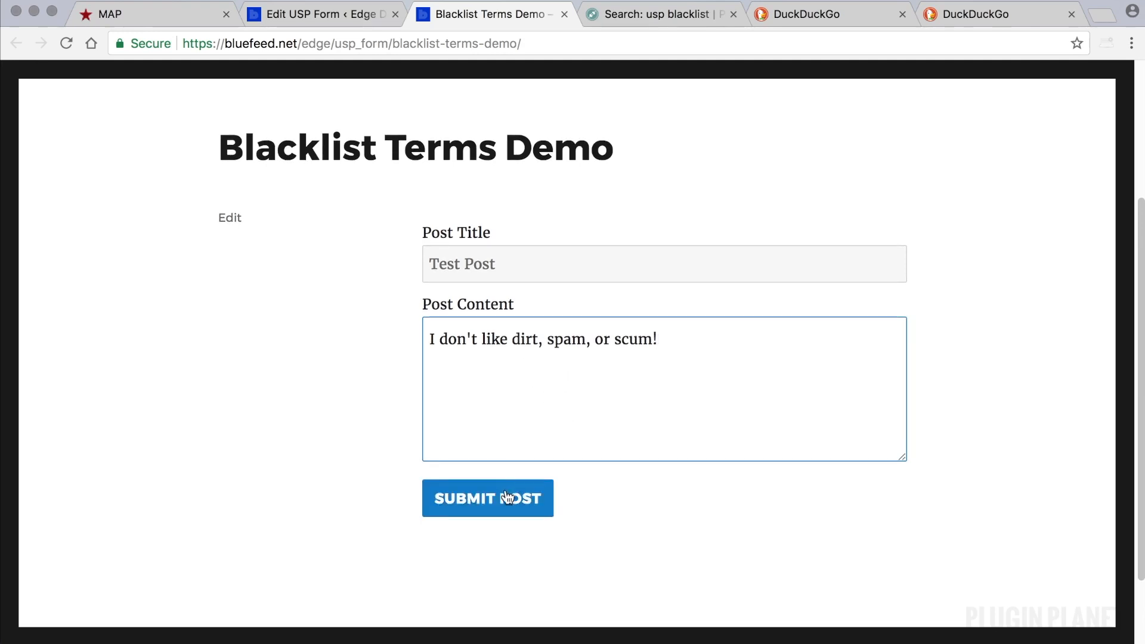
{"action": "left_click", "coordinate": [486, 498]}
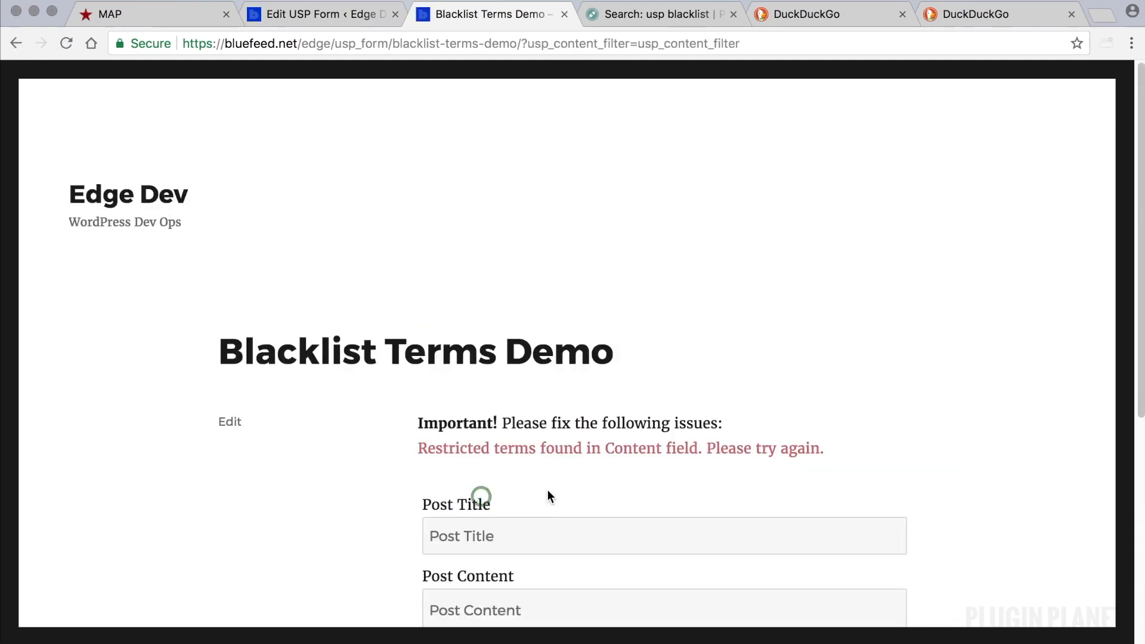
{"action": "scroll", "scroll_direction": "down", "scroll_amount": 3}
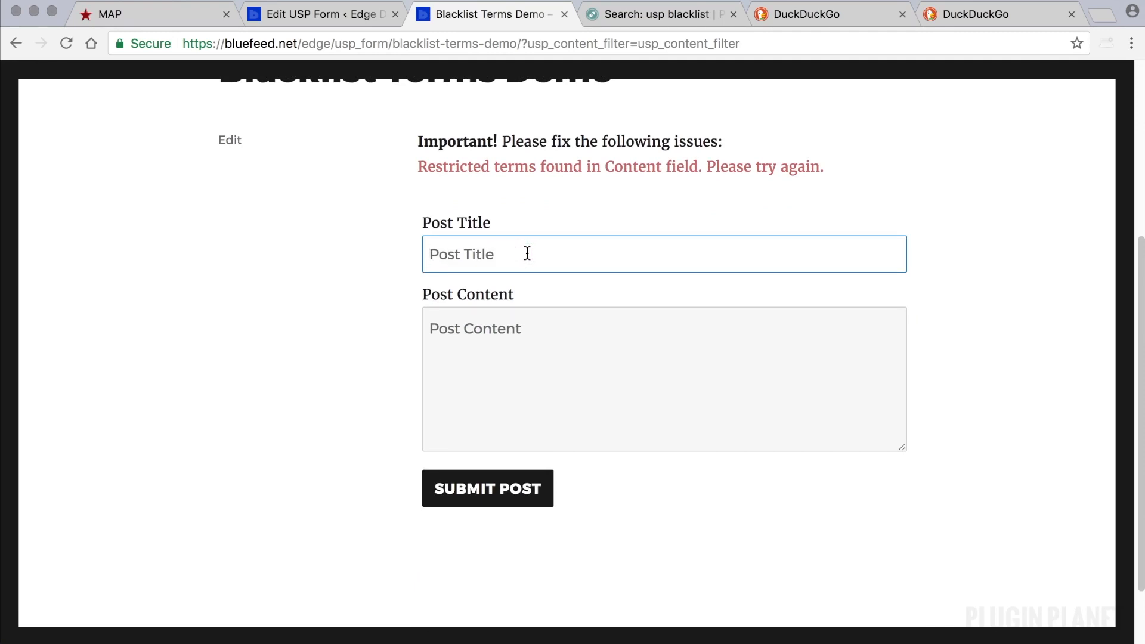
- Resubmit 'Test Post' with clean content 'Try again without any bad words'
{"action": "type", "text": "Test"}
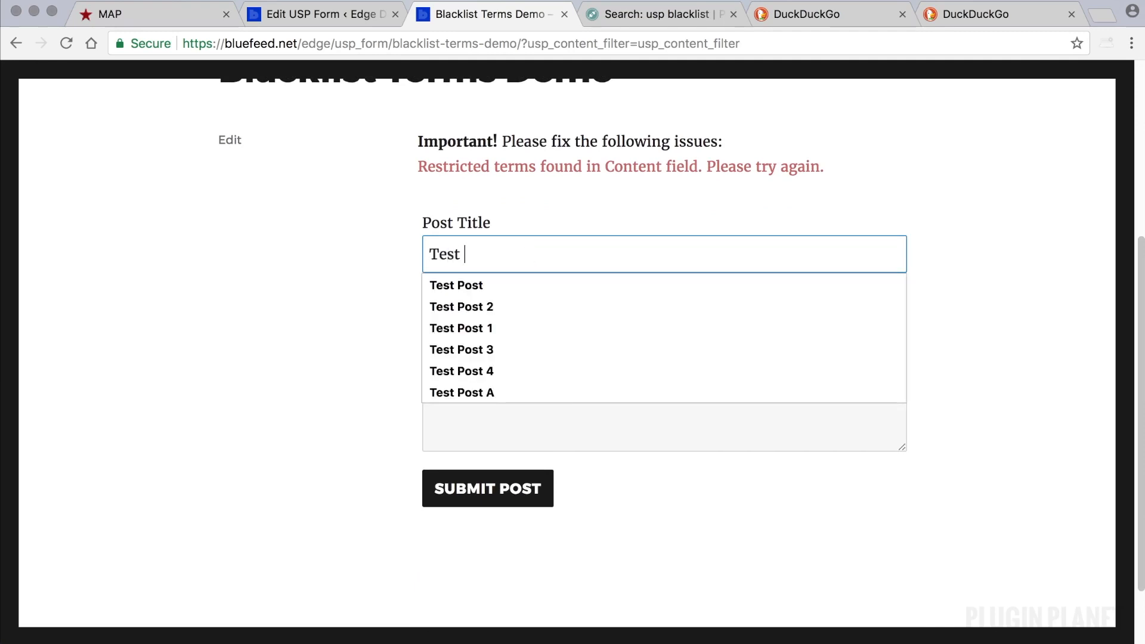
{"action": "type", "text": "Post"}
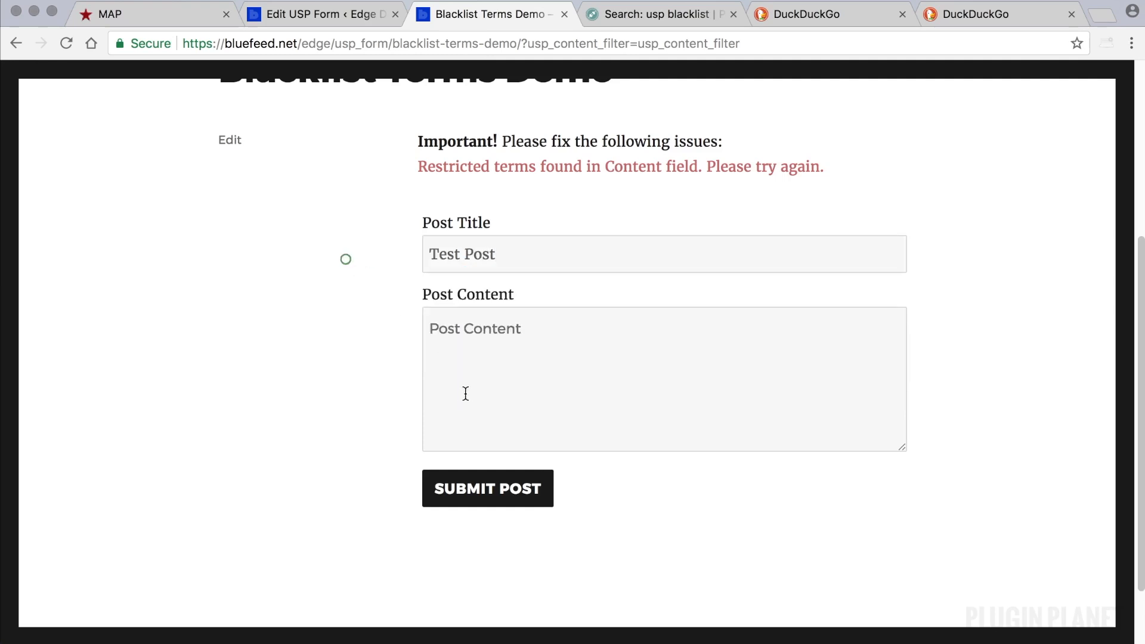
{"action": "type", "text": "Try"}
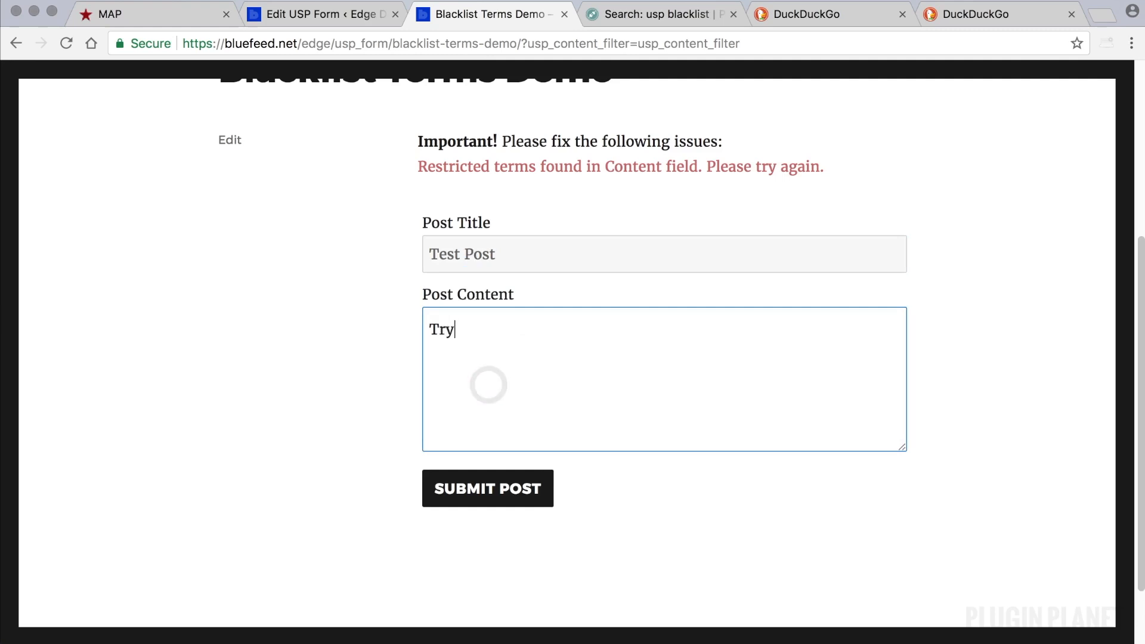
{"action": "type", "text": "again without"}
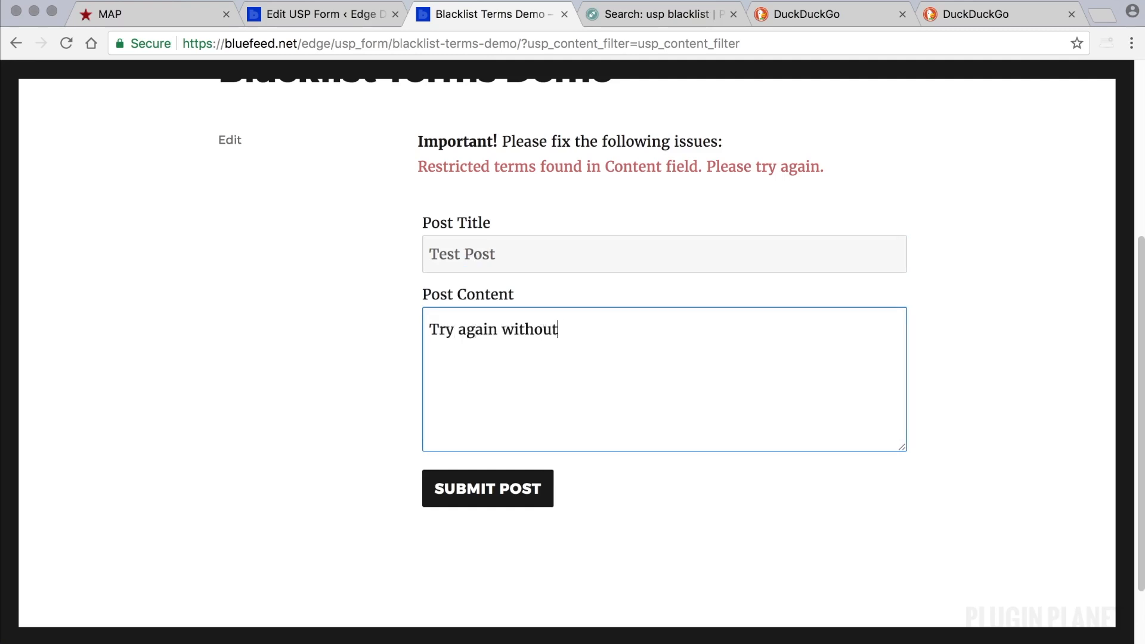
{"action": "type", "text": "any bad words"}
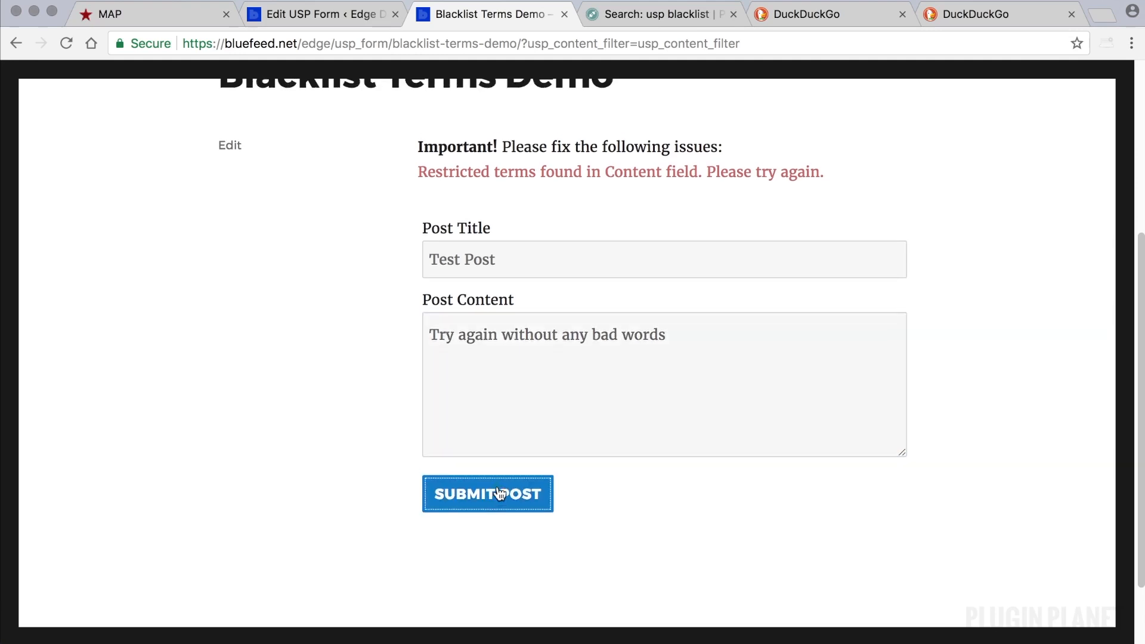
{"action": "left_click", "coordinate": [486, 493]}
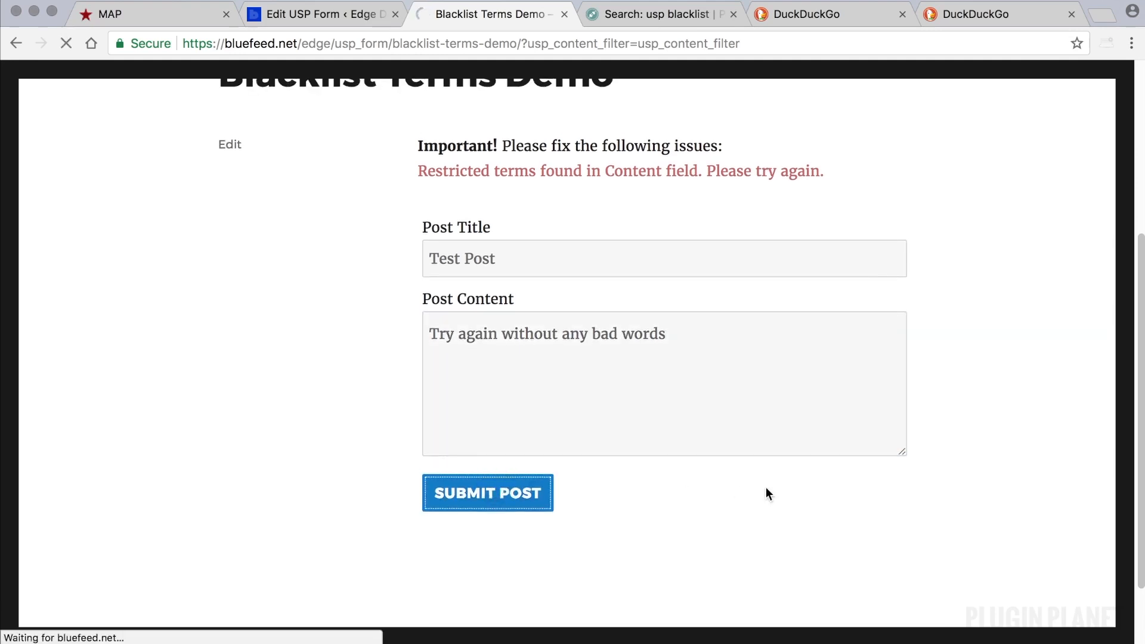
{"action": "left_click", "coordinate": [320, 14]}
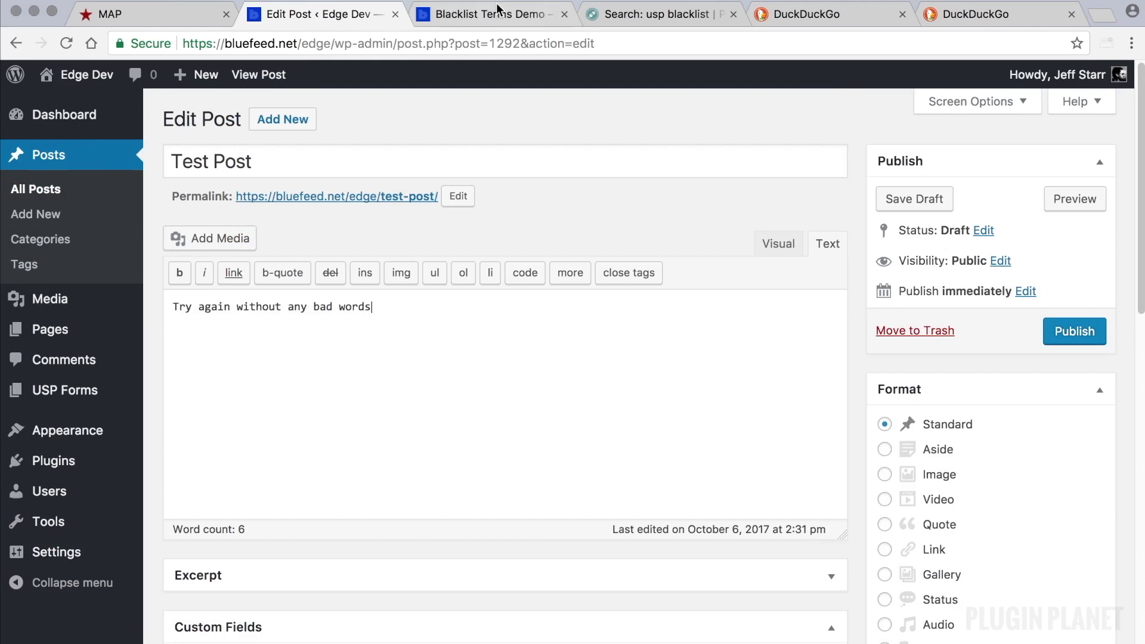
- Bring up the admin Settings menu from the Test Post draft editor
{"action": "left_click", "coordinate": [56, 551]}
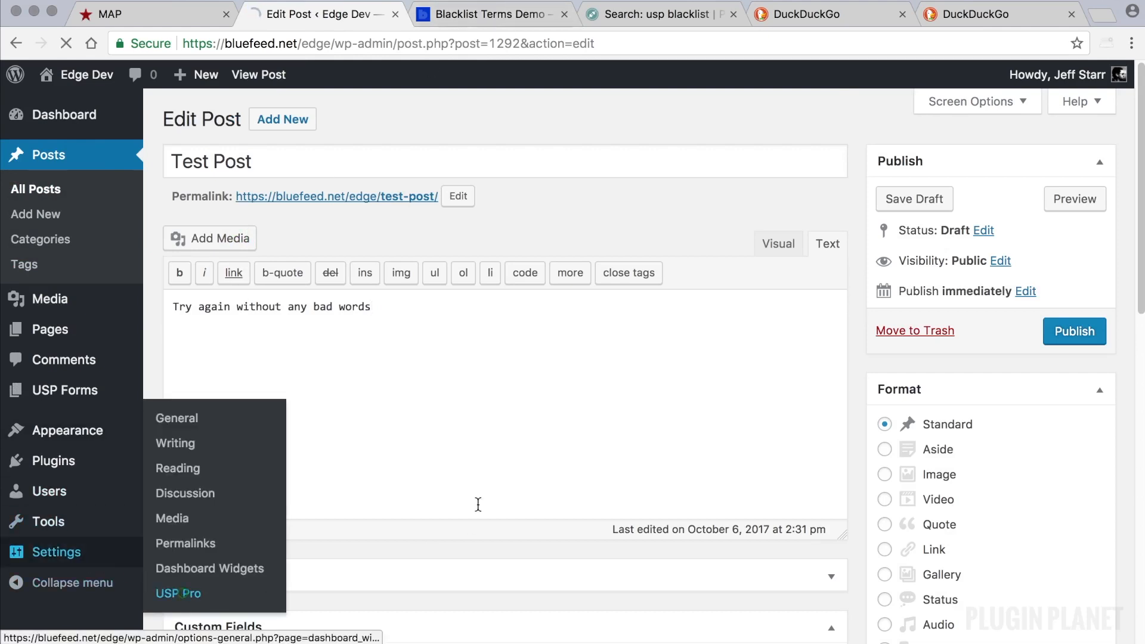
- Return to USP Pro's Advanced settings where the Content Filter still lists dirt, spam and scum
{"action": "left_click", "coordinate": [177, 593]}
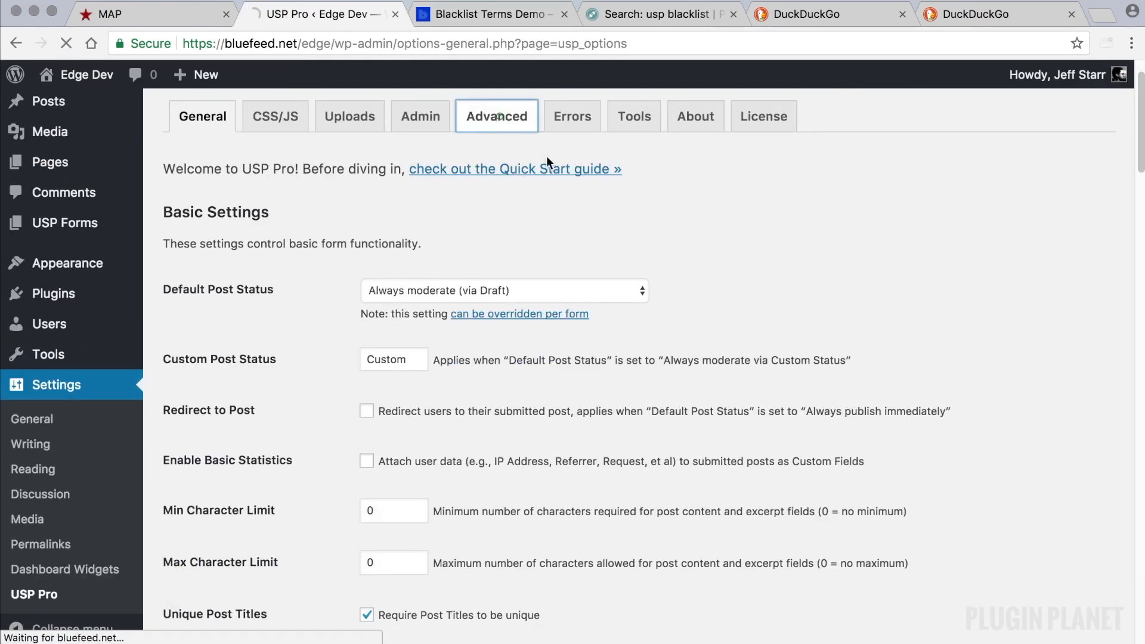
{"action": "left_click", "coordinate": [497, 116]}
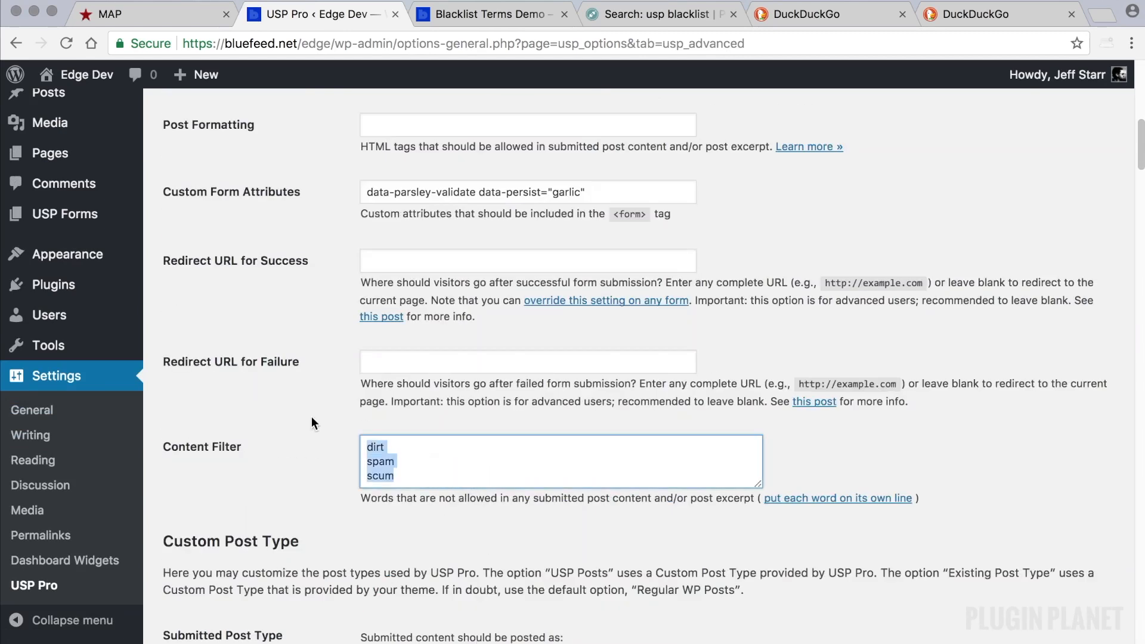
{"action": "mouse_move", "coordinate": [304, 438]}
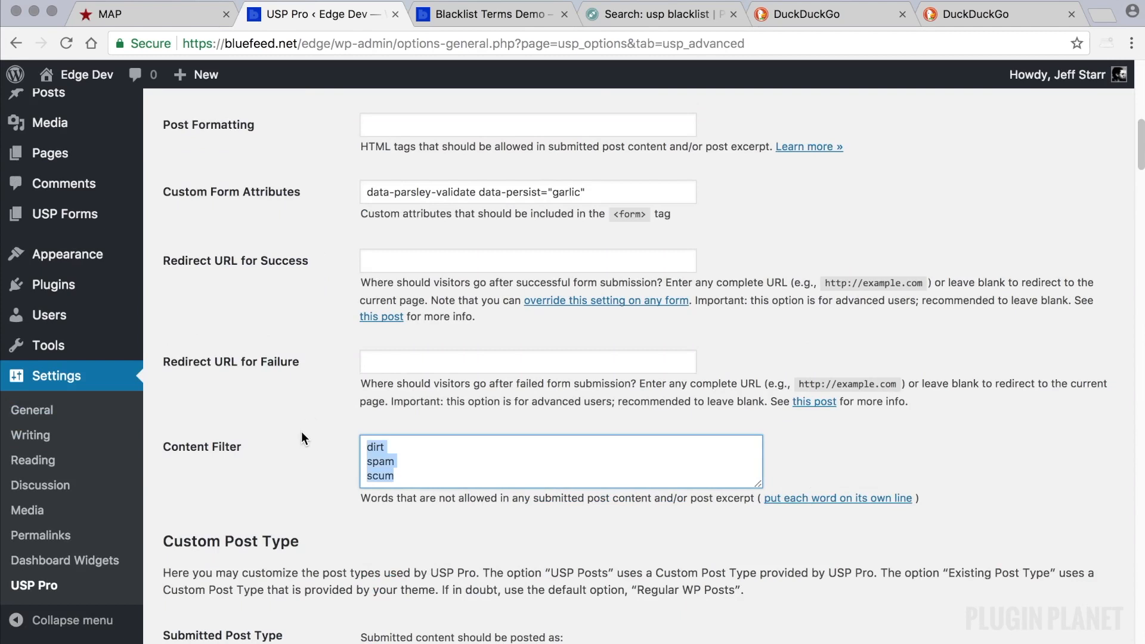